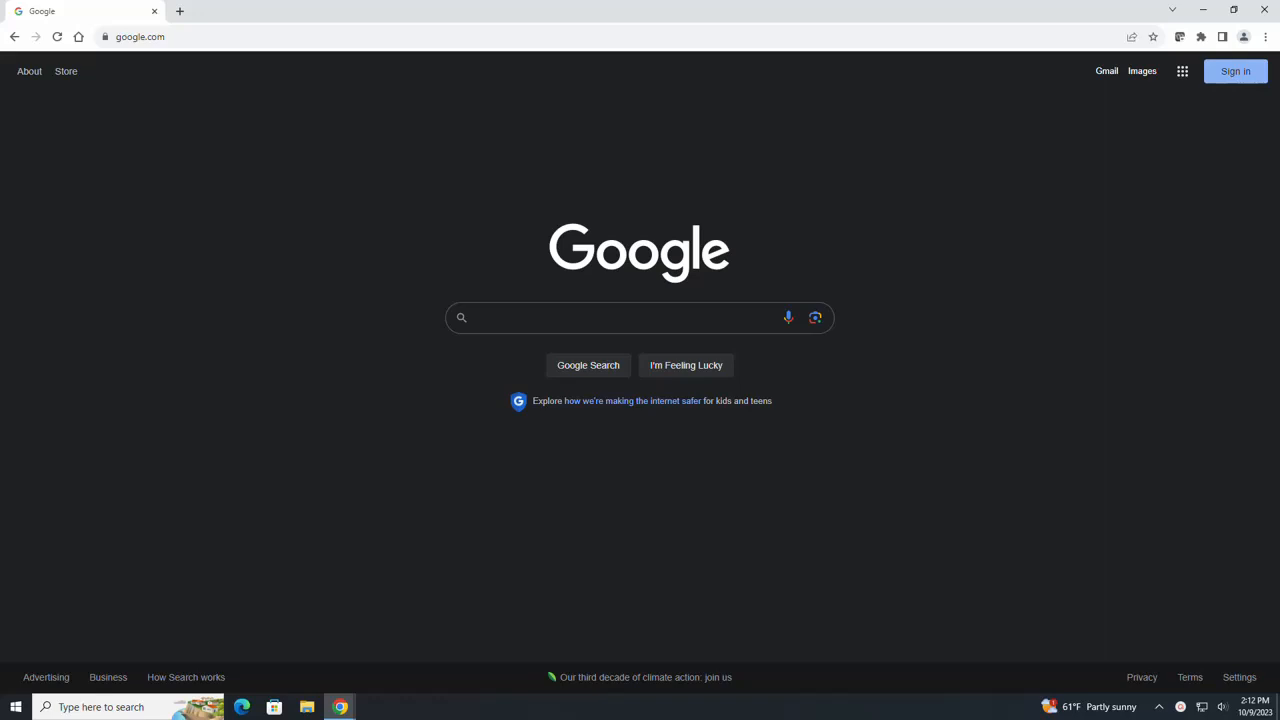
mouse_move(1088, 374)
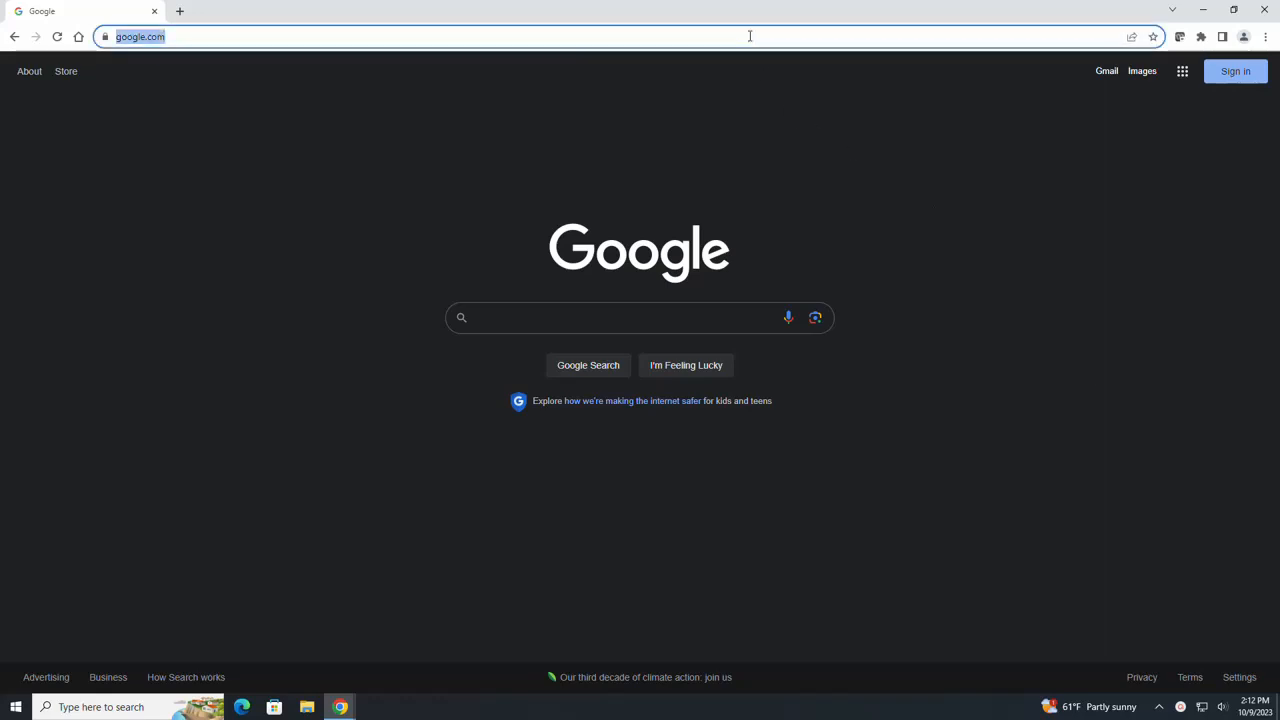
Navigate Chrome to the PDF2Go site to reach its PDF tool catalogue
text(pdg)
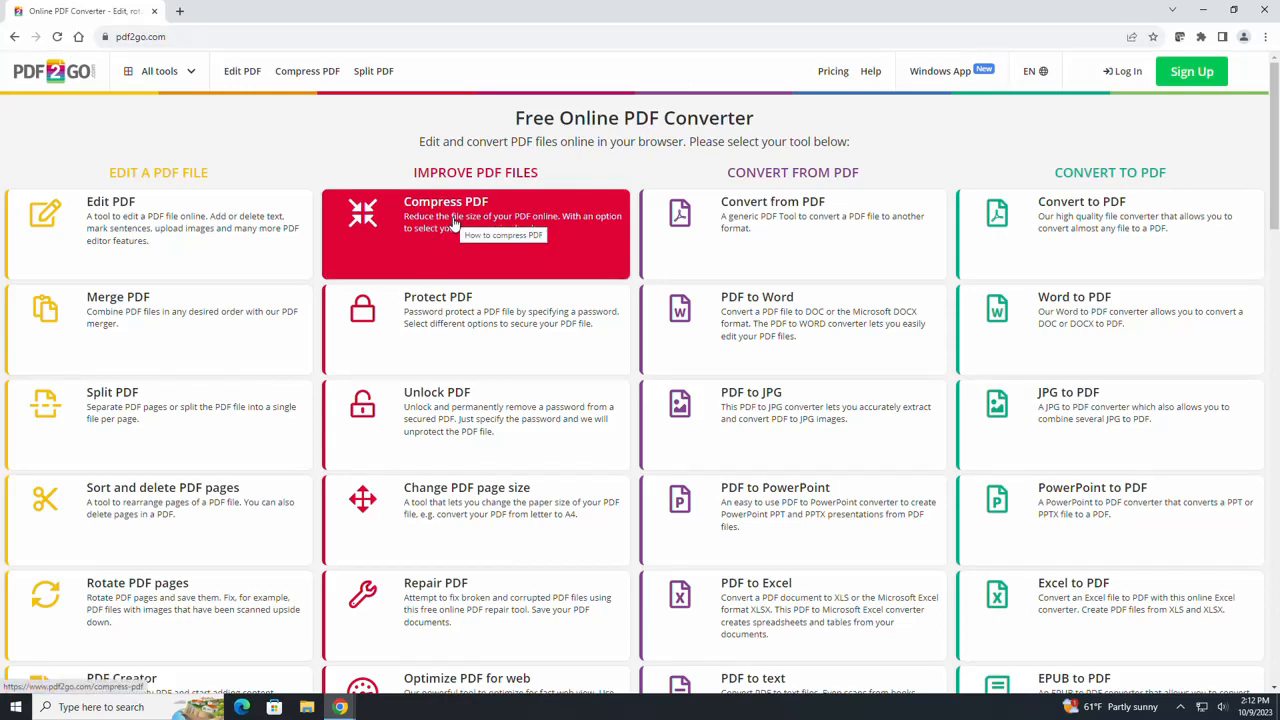
Open the Compress PDF tool and bring its Basic/Strong compression options into view
click(476, 216)
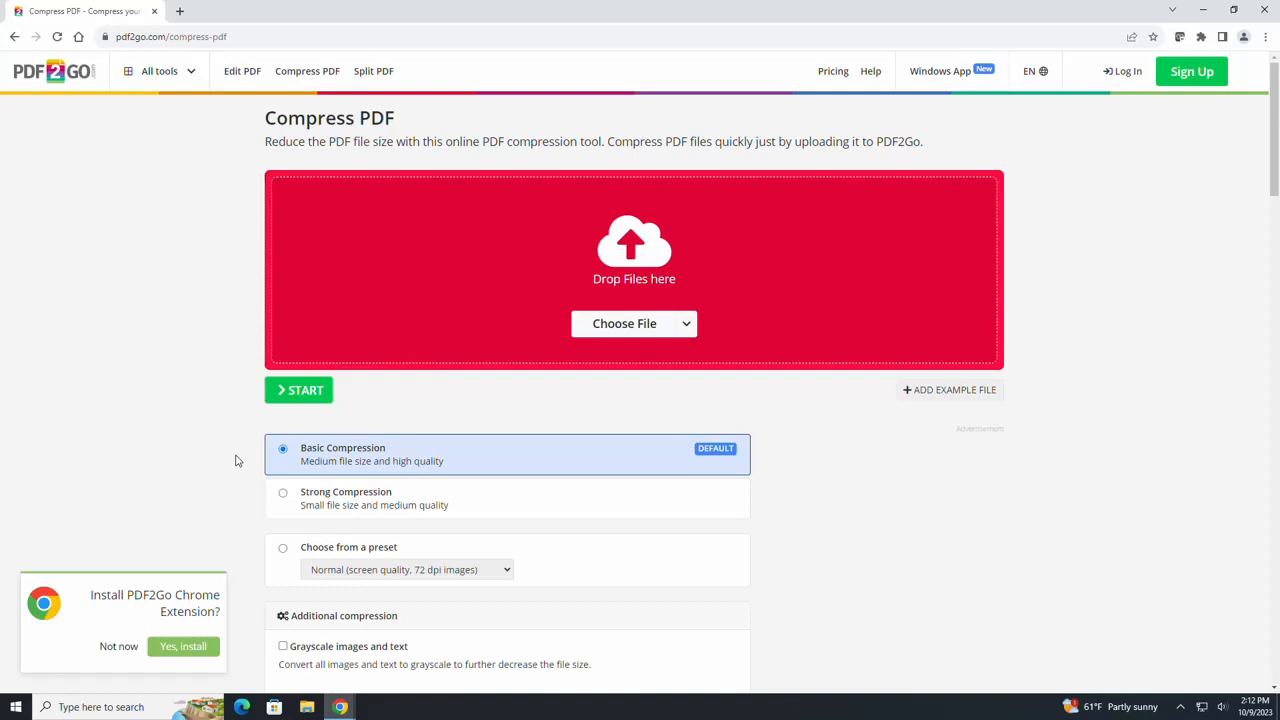
mouse_move(826, 488)
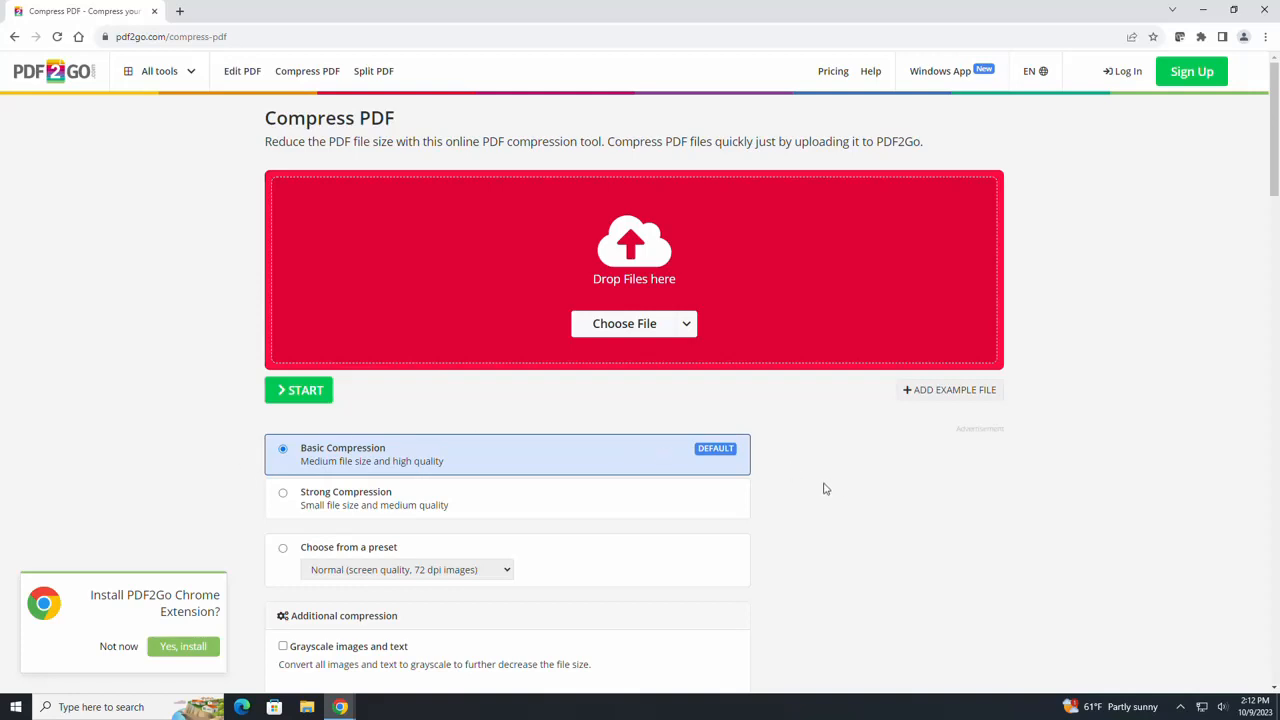
scroll(down, 3)
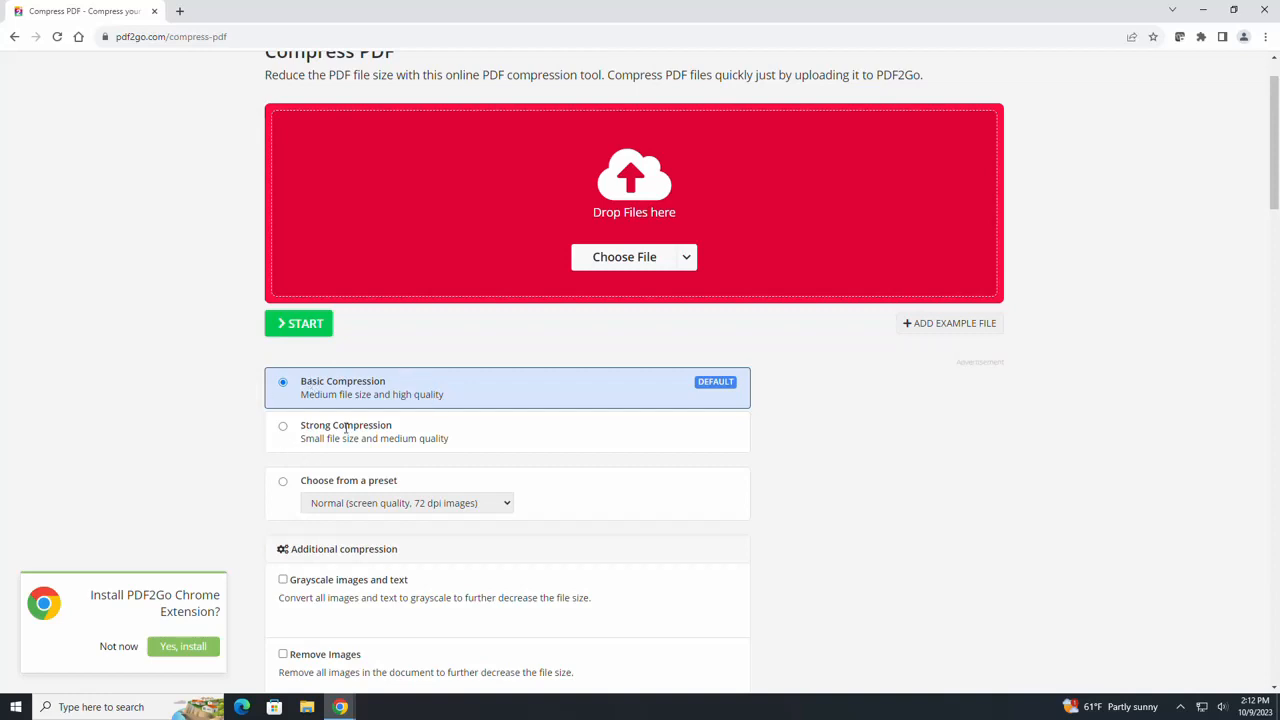
mouse_move(730, 508)
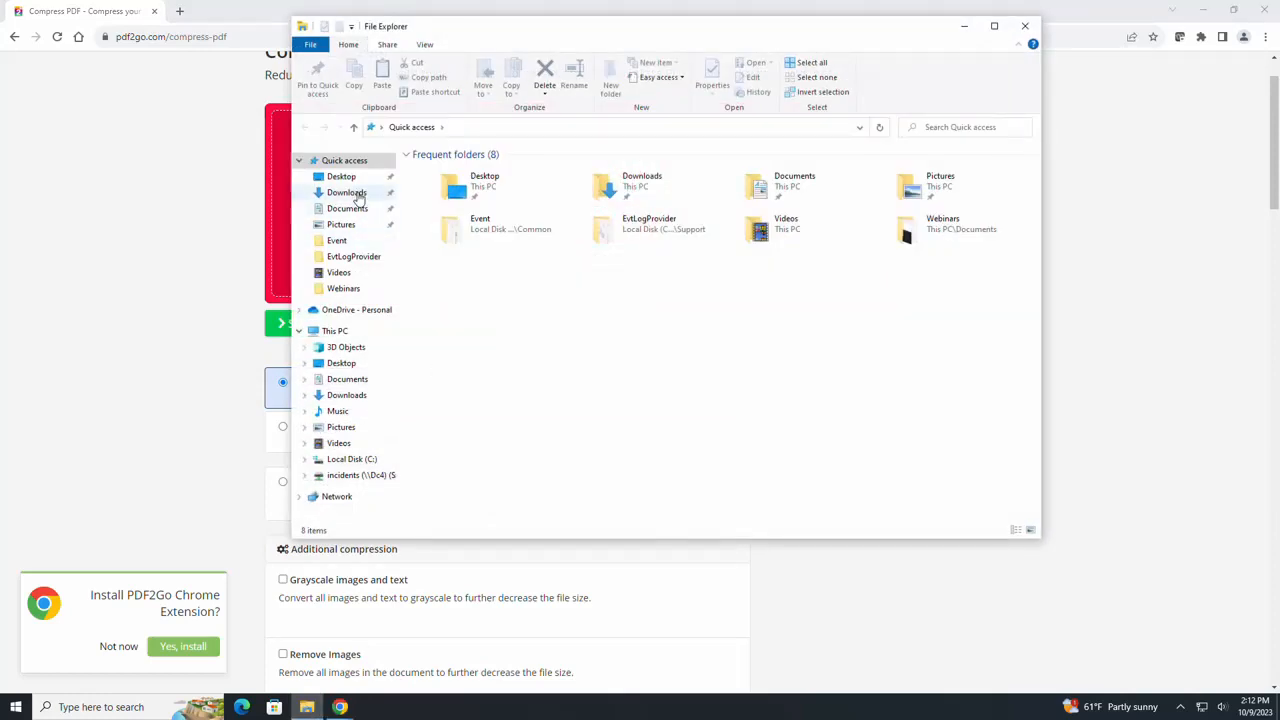
Check in Downloads that 1040 Instructions 2022.pdf is about 4.07 MB via its Properties
click(348, 192)
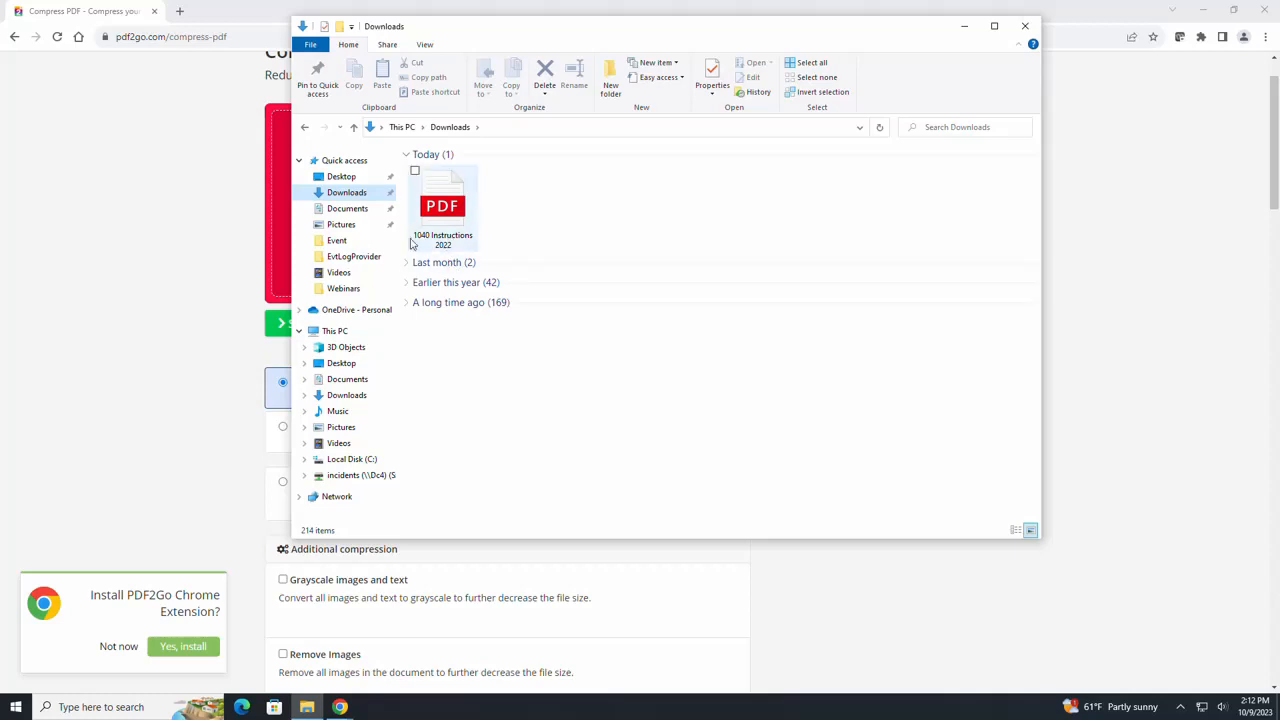
mouse_move(456, 240)
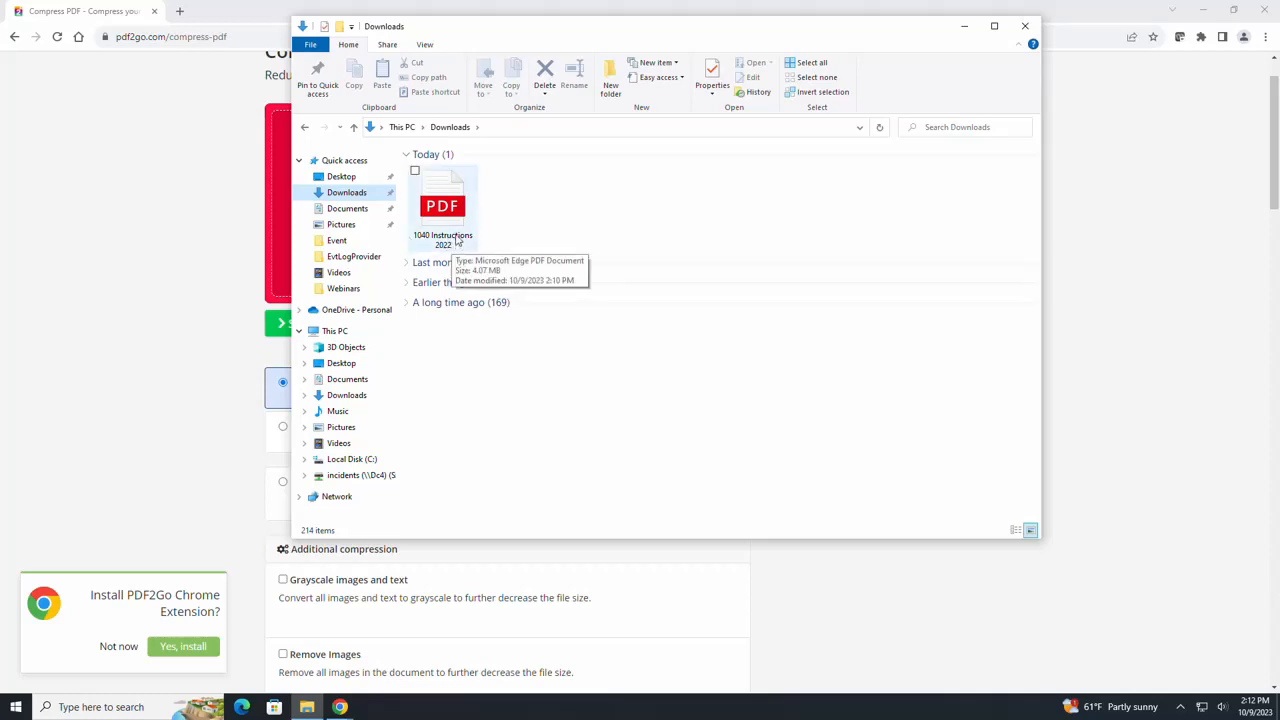
right_click(442, 200)
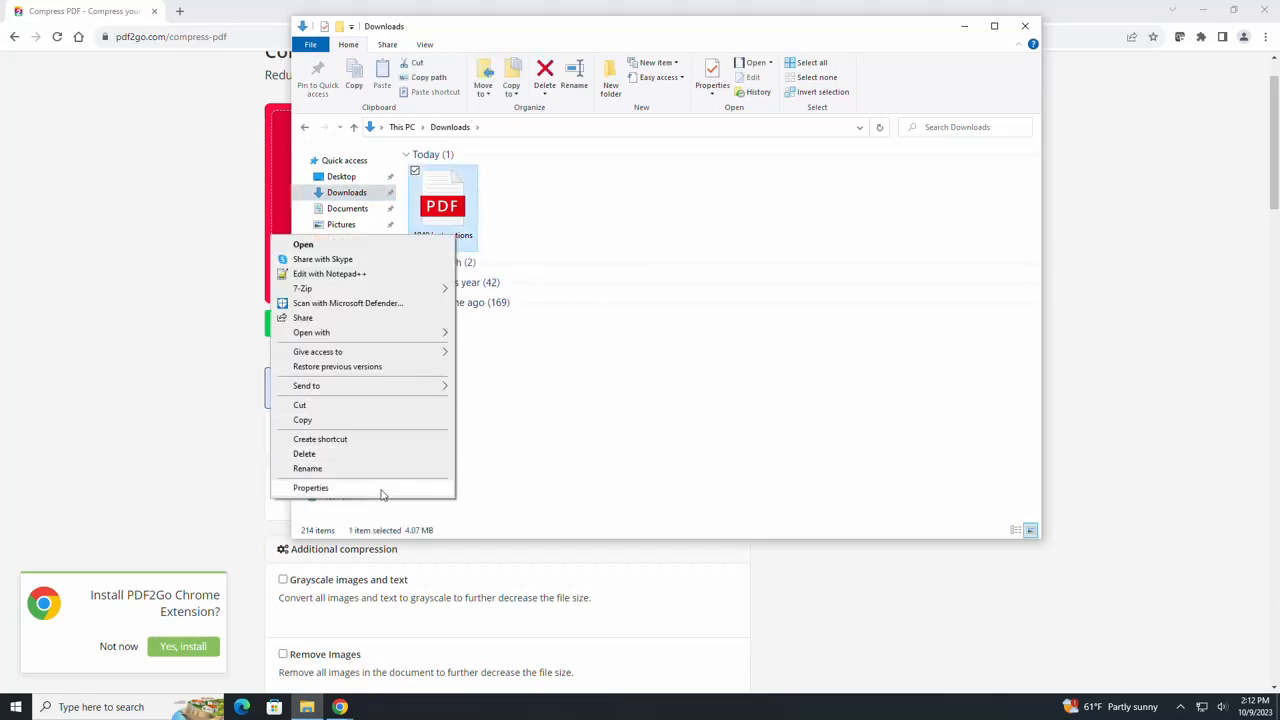
click(310, 488)
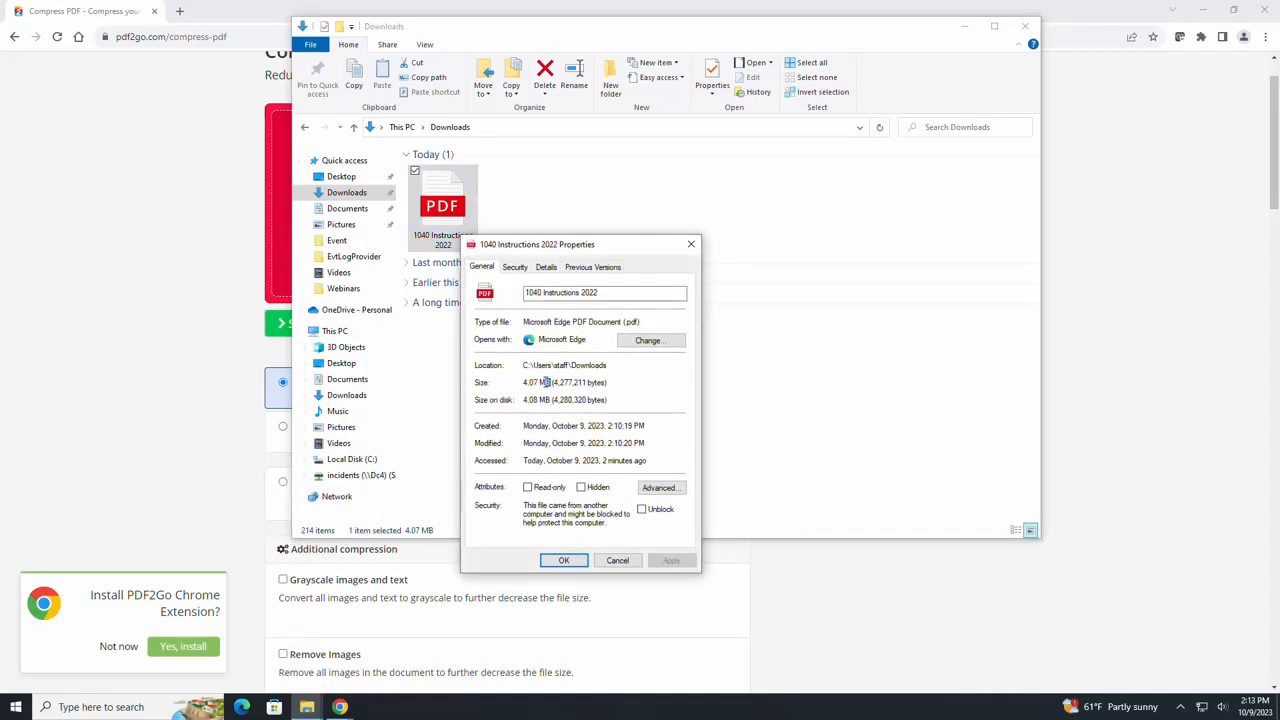
double_click(536, 382)
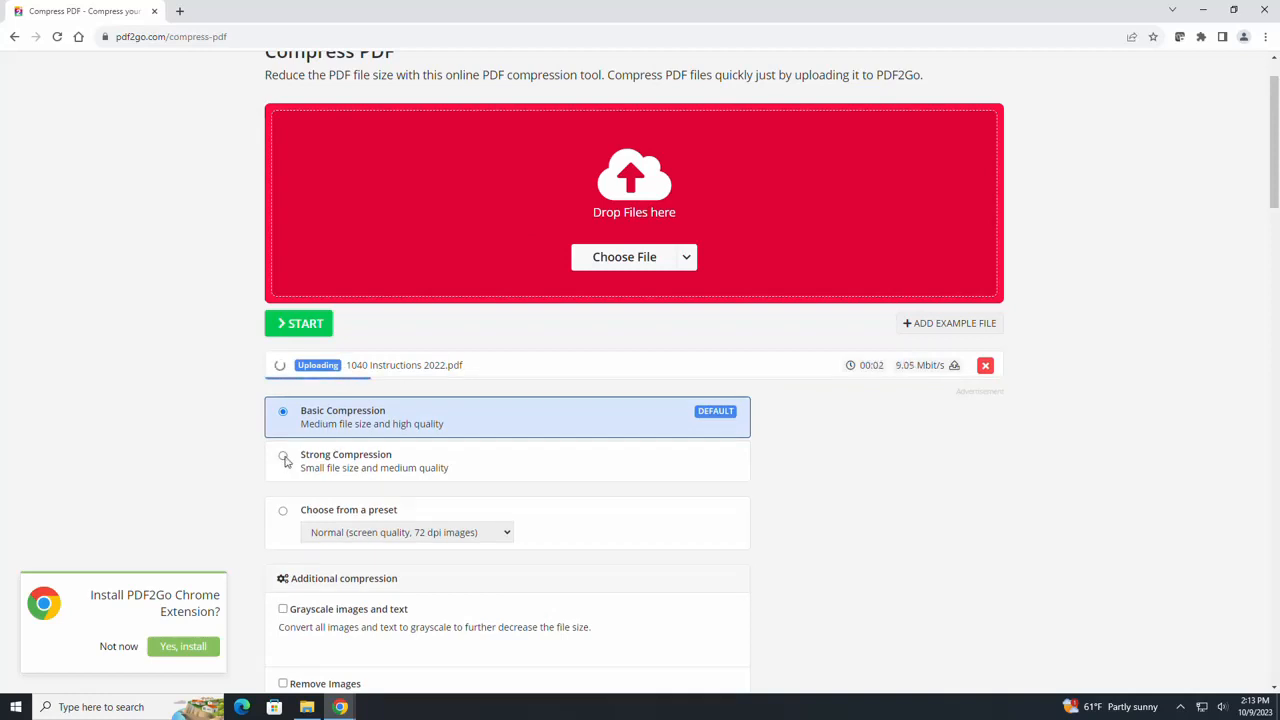
Choose Strong Compression for the uploaded PDF and start the compression
click(284, 456)
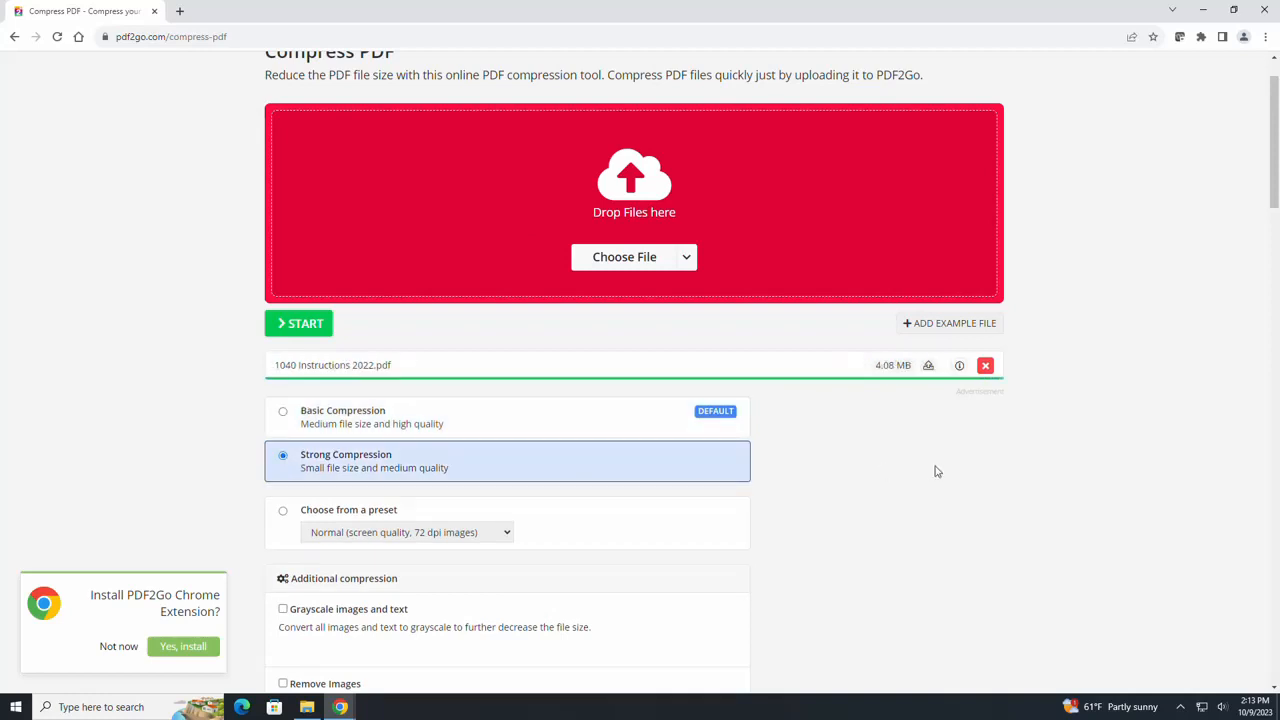
scroll(down, 3)
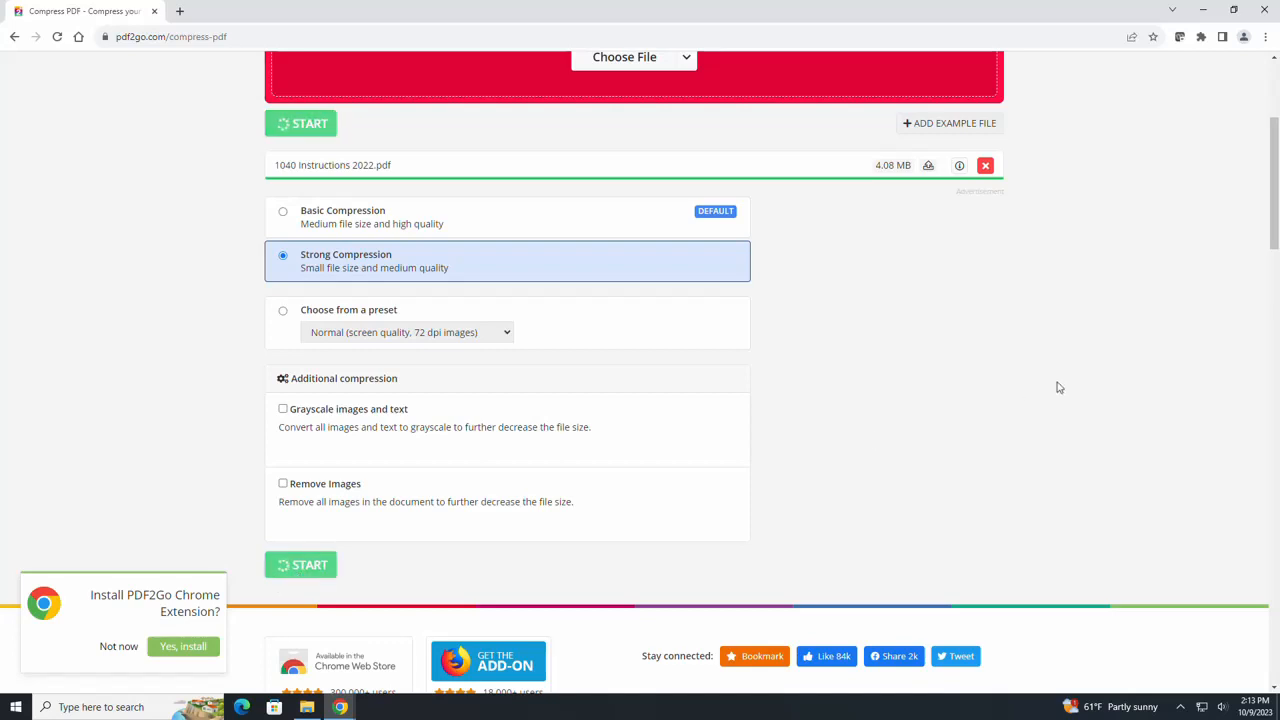
click(300, 564)
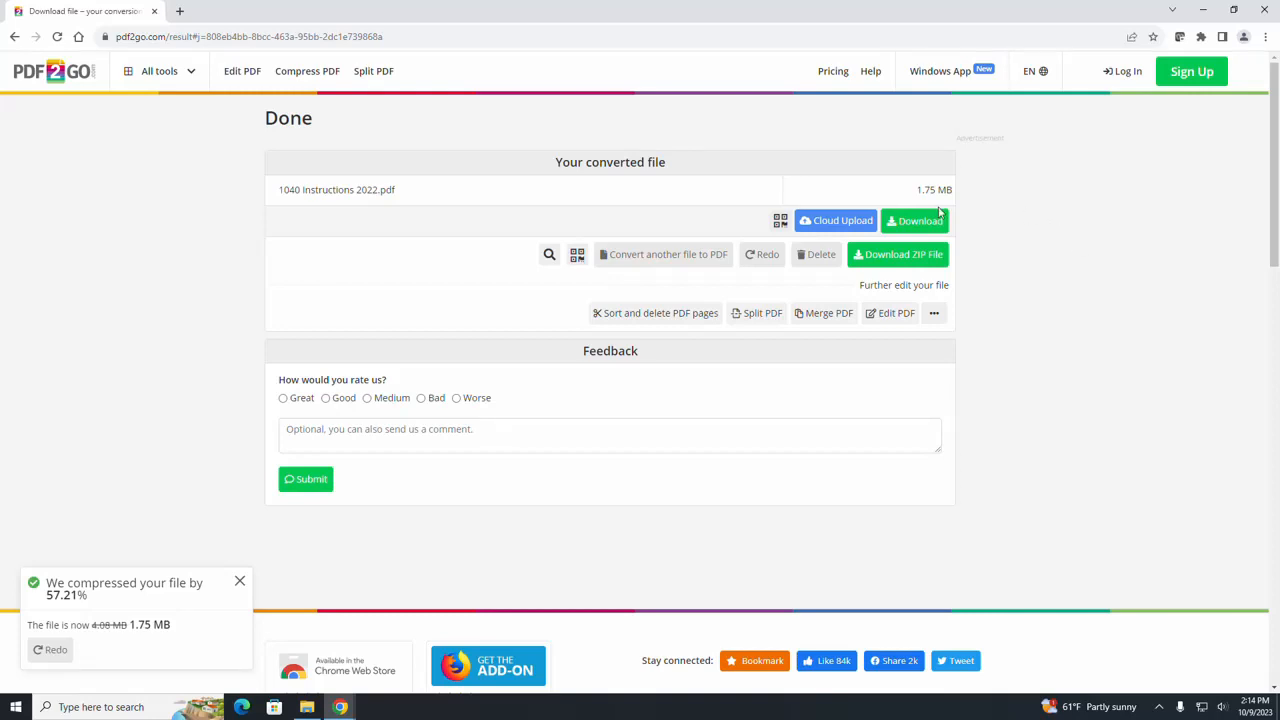
mouse_move(916, 220)
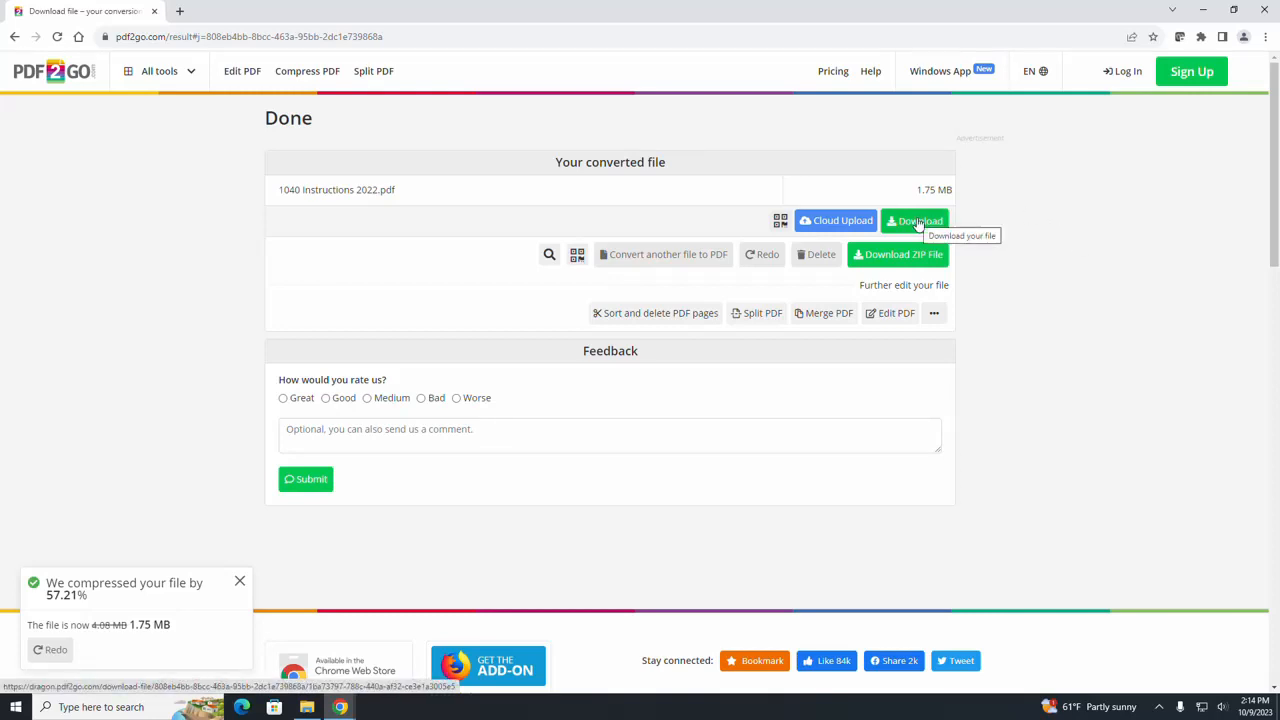
Download the 1.75 MB compressed PDF and confirm it in Chrome's recent downloads
click(916, 220)
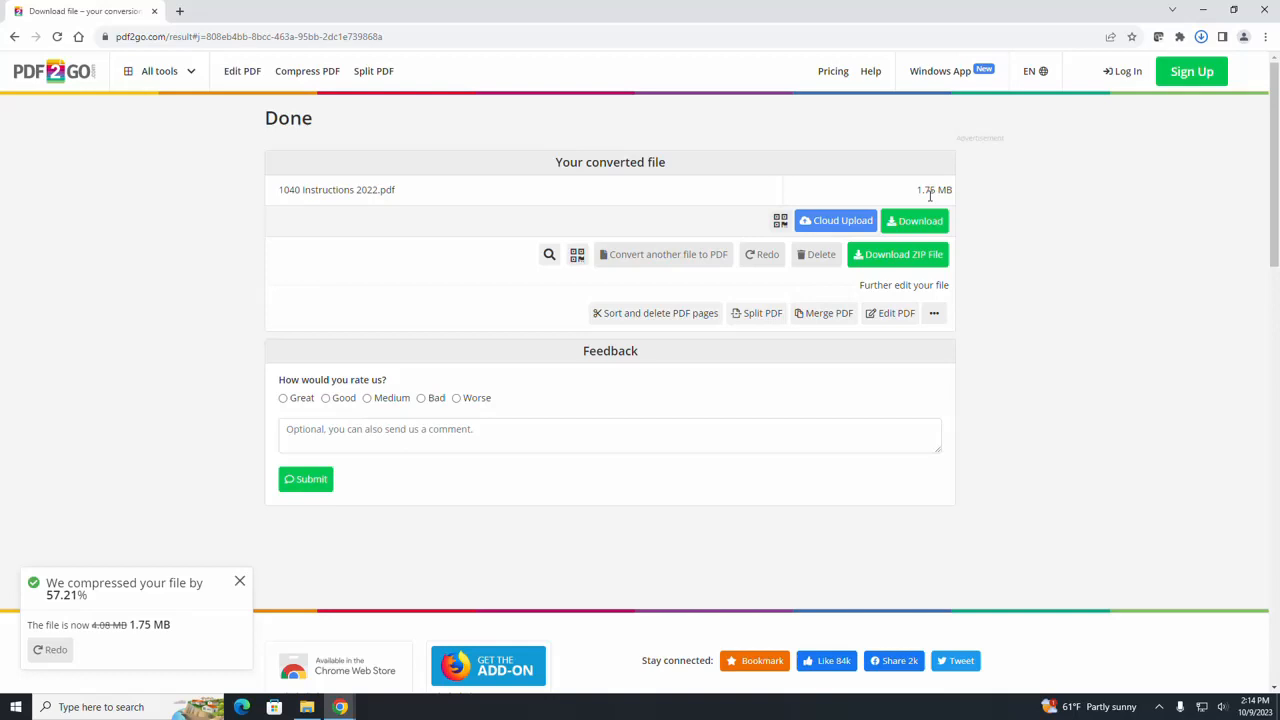
click(914, 220)
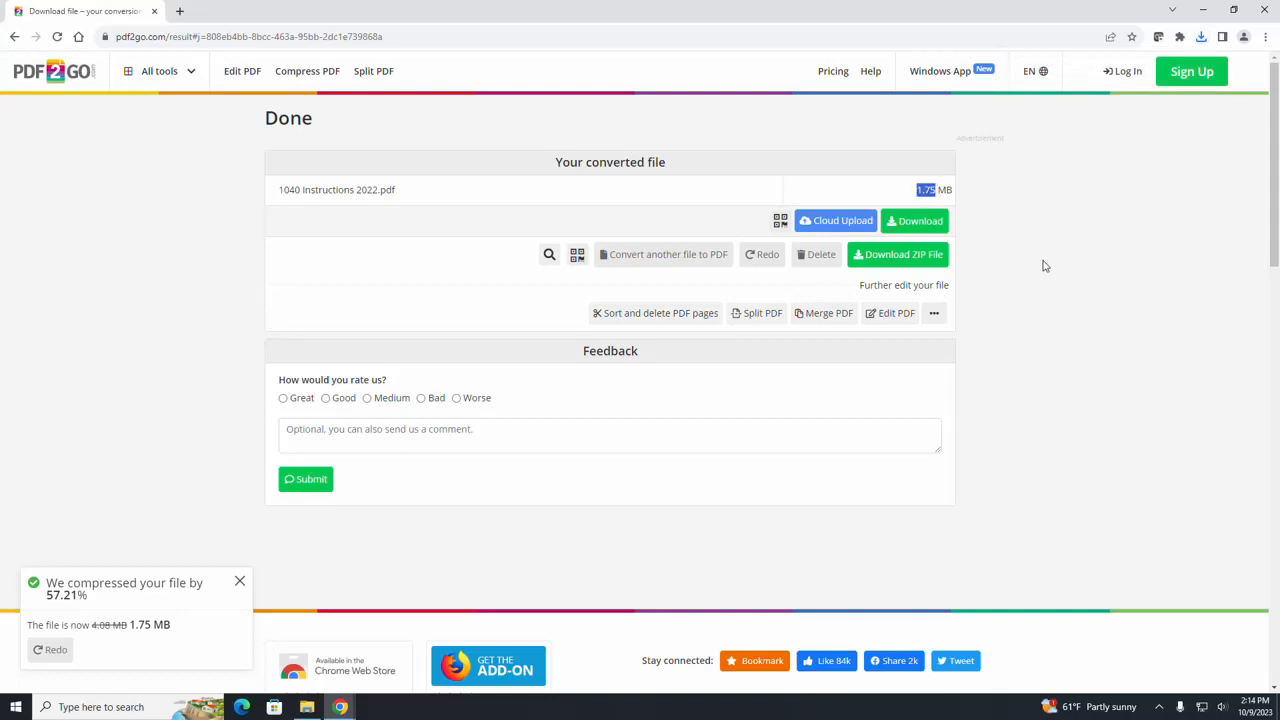
click(1200, 36)
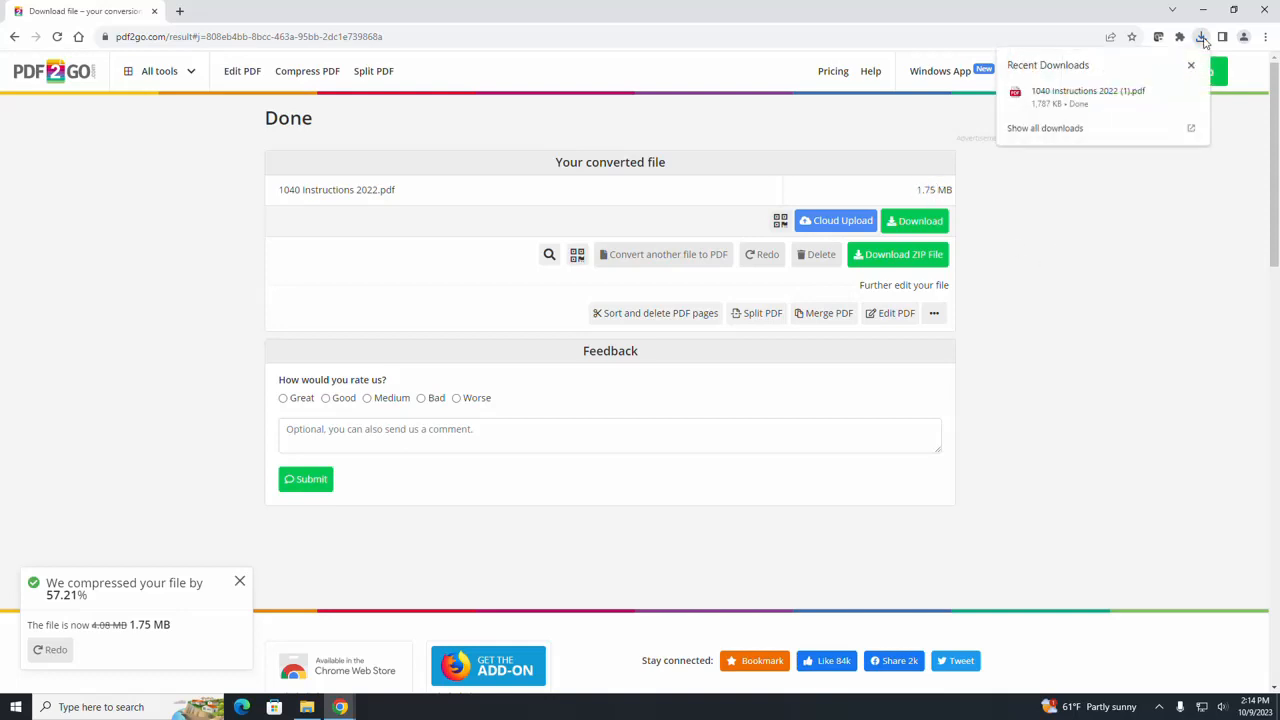
Verify in Downloads that 1040 Instructions 2022 (1).pdf is about 1.74 MB via its Properties
click(306, 708)
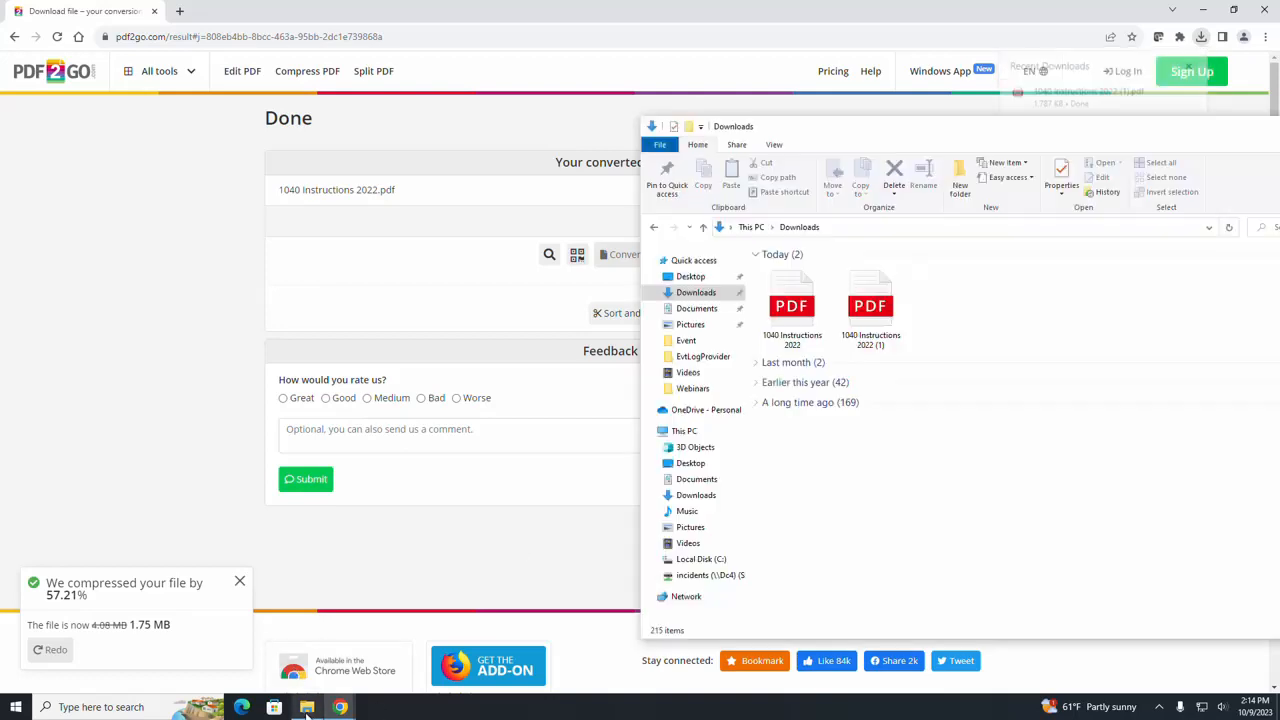
click(870, 304)
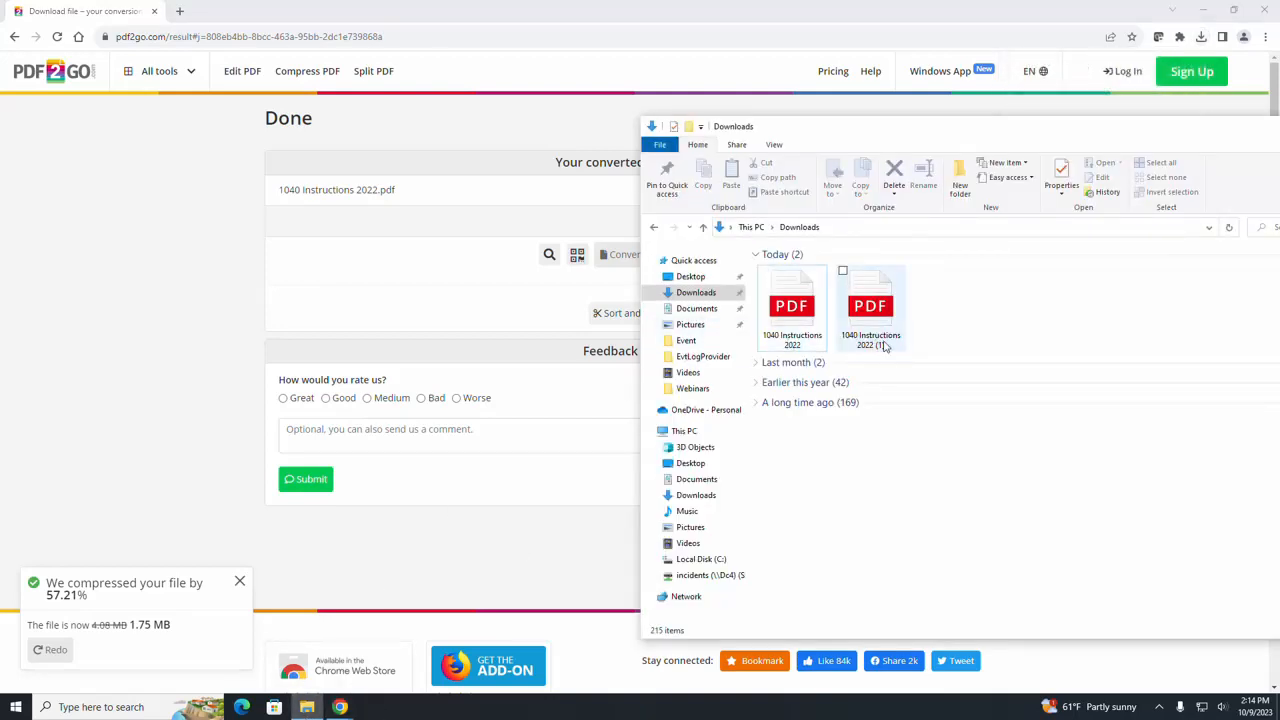
right_click(870, 304)
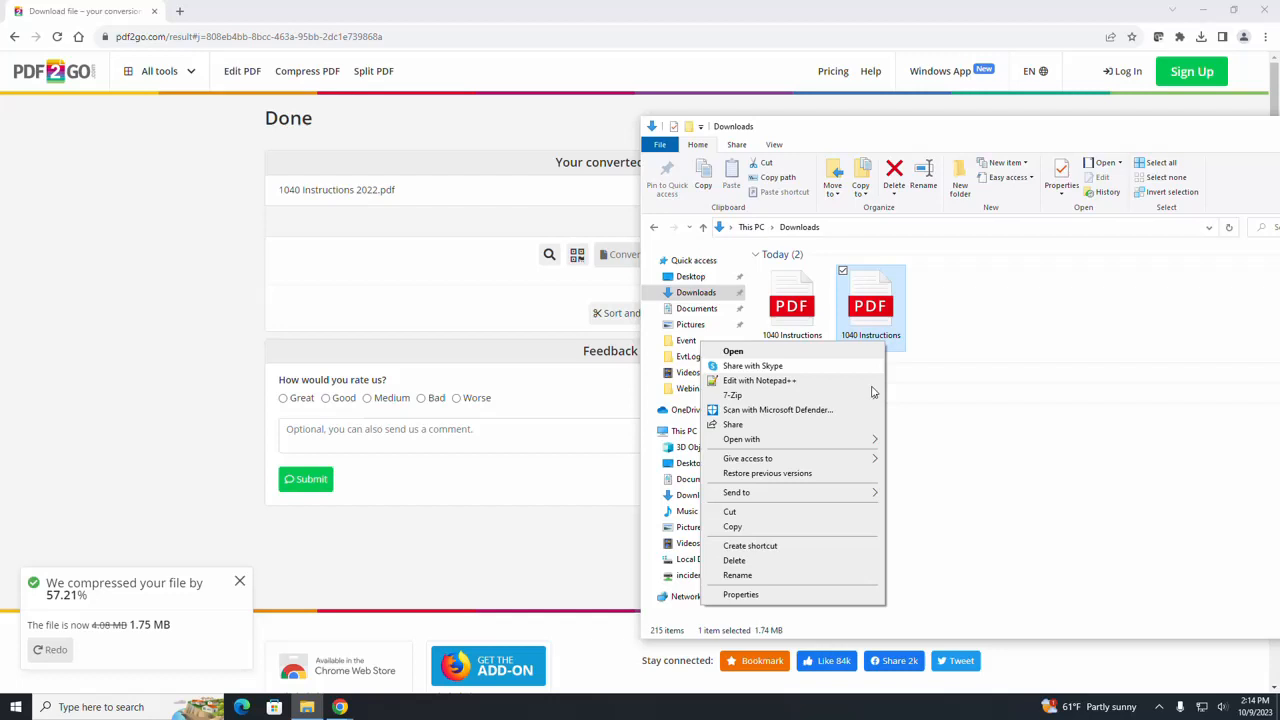
click(740, 594)
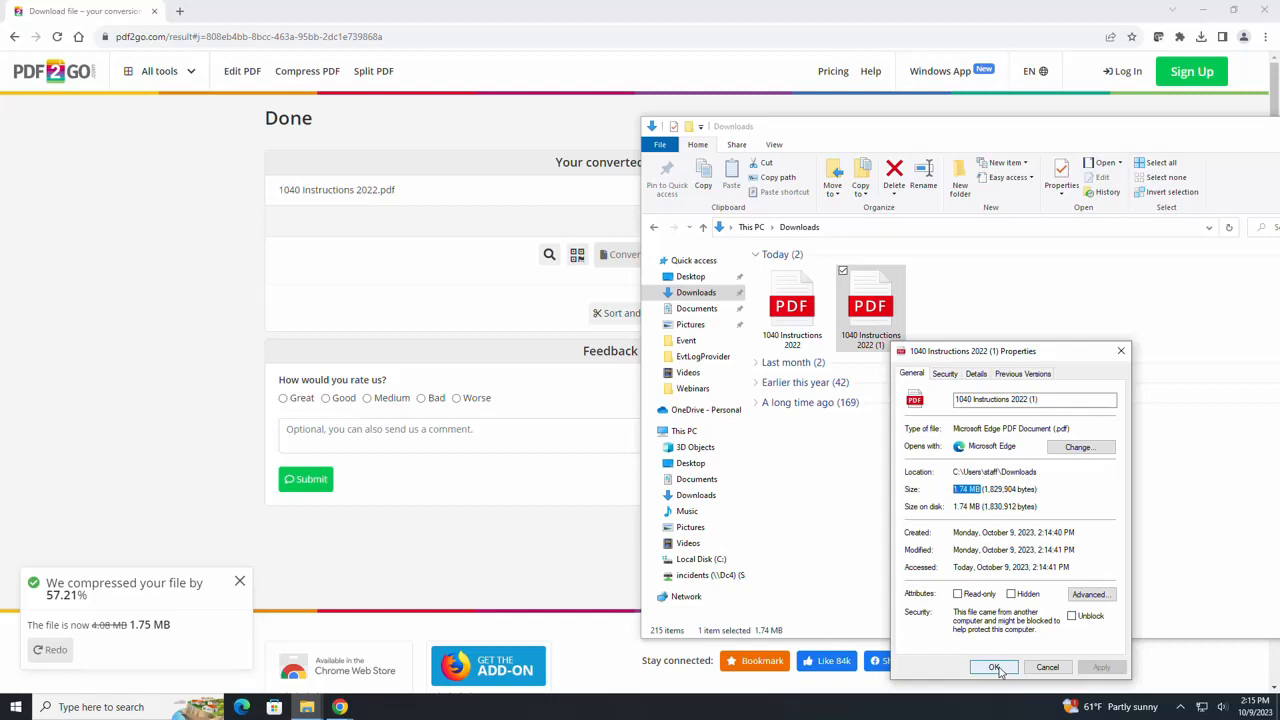
click(994, 668)
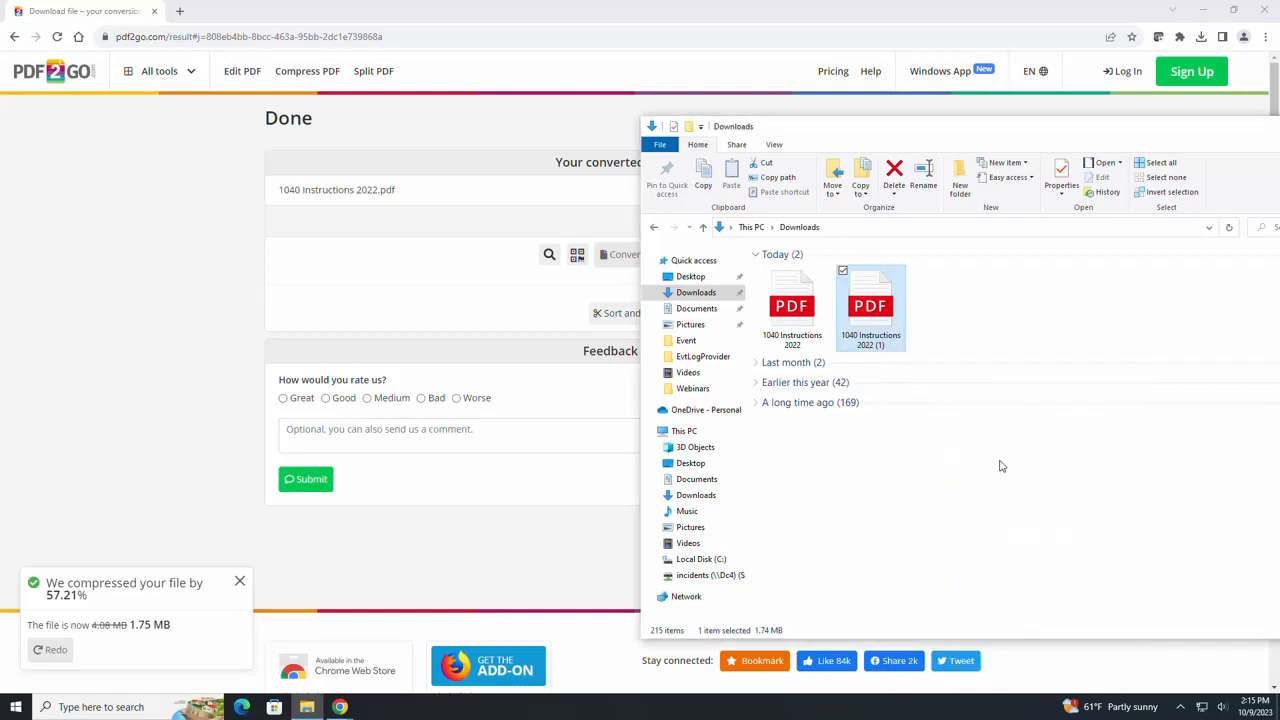
mouse_move(1002, 458)
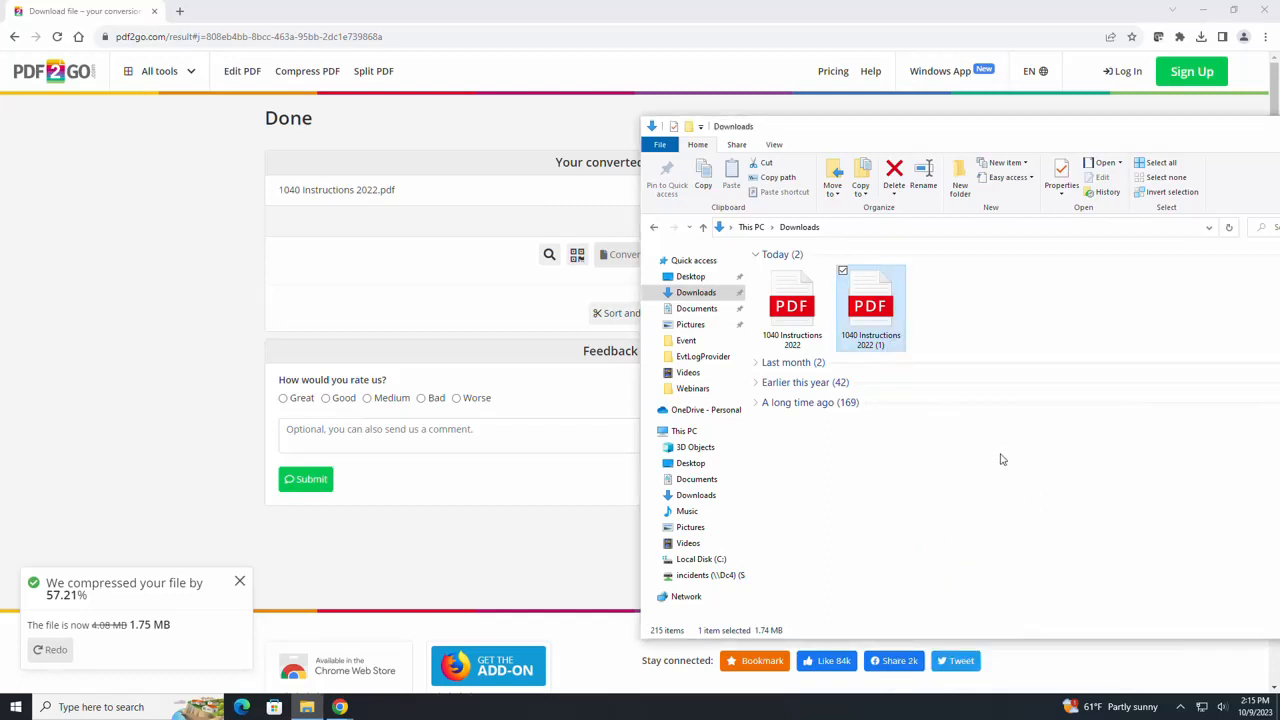